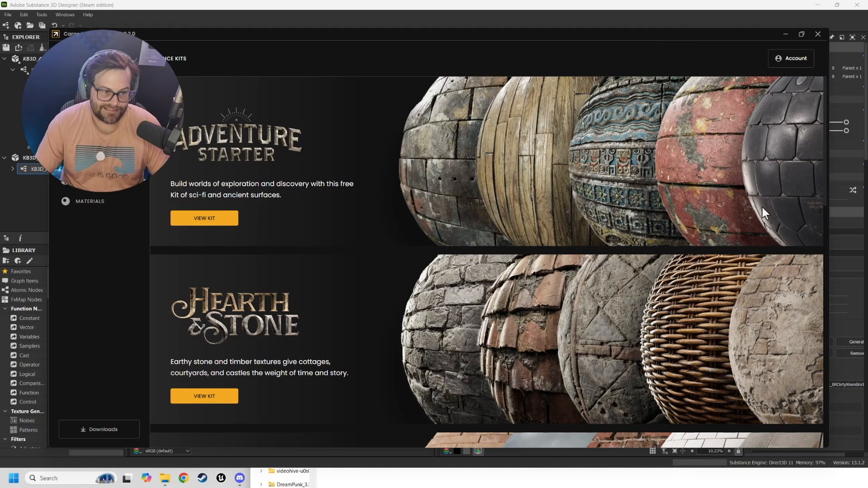
# - Browse Steam's Substance 3D Designer 2023 library page, then return to Cargo's Hearth & Stone kit
pyautogui.scroll(-3)
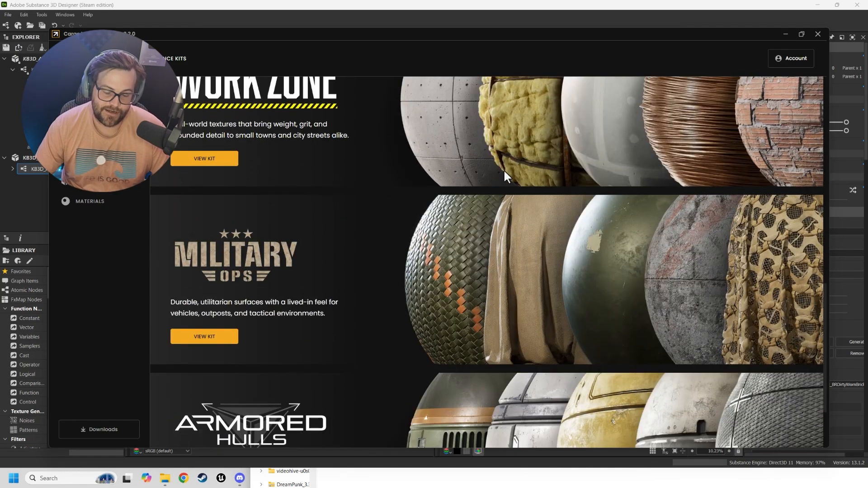
pyautogui.scroll(3)
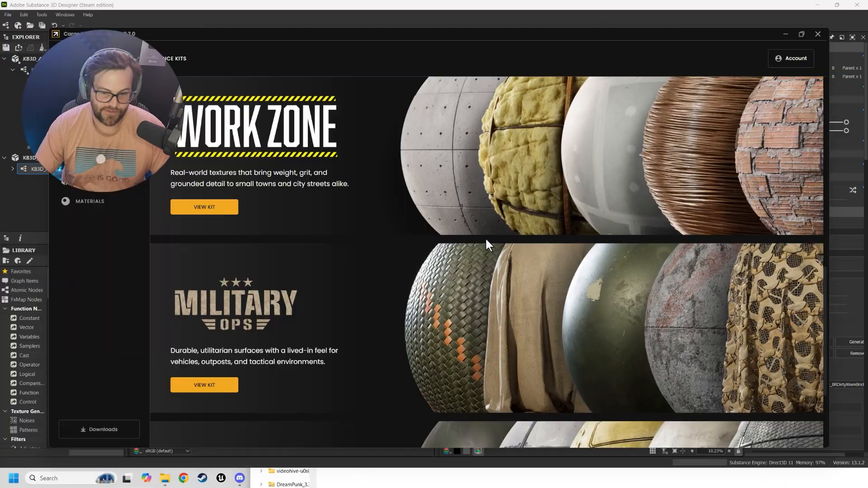
pyautogui.scroll(-3)
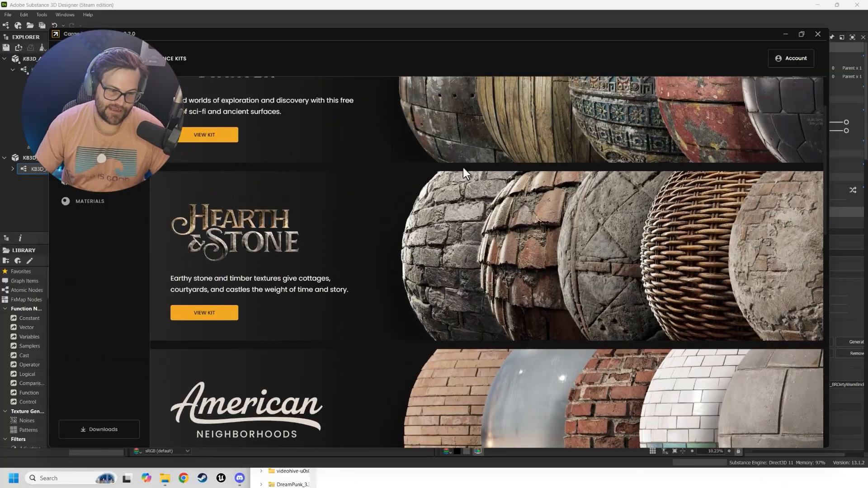
pyautogui.scroll(-3)
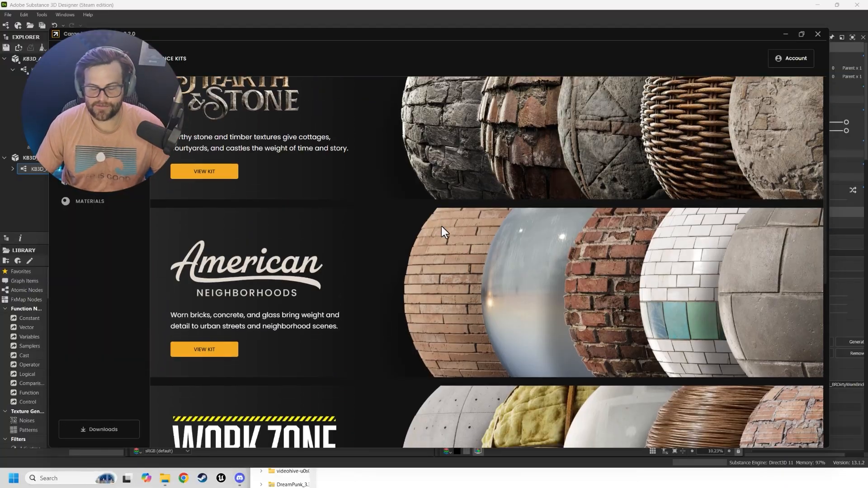
pyautogui.scroll(3)
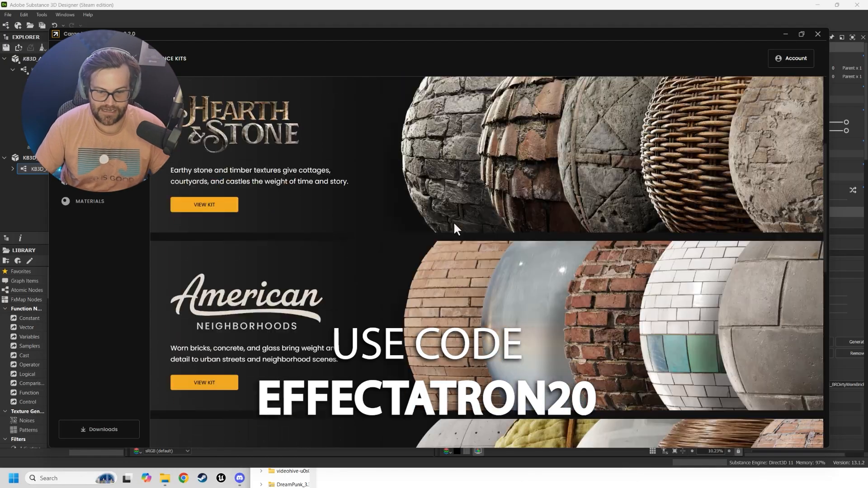
pyautogui.scroll(-3)
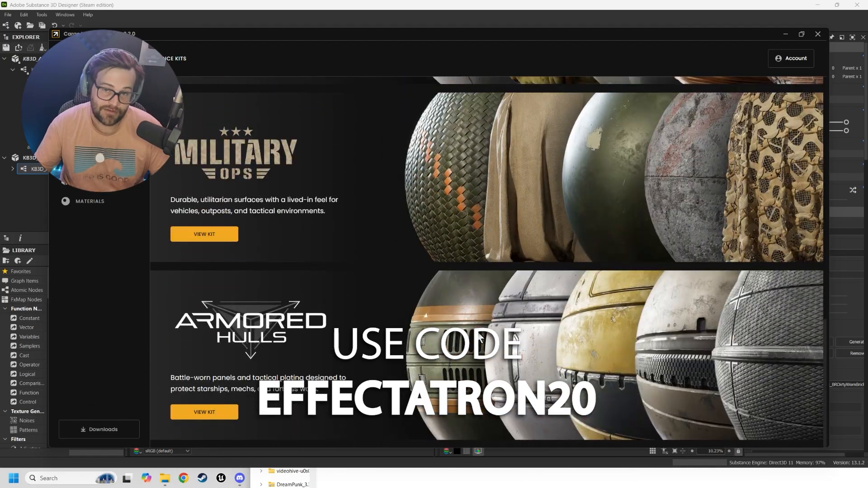
pyautogui.scroll(3)
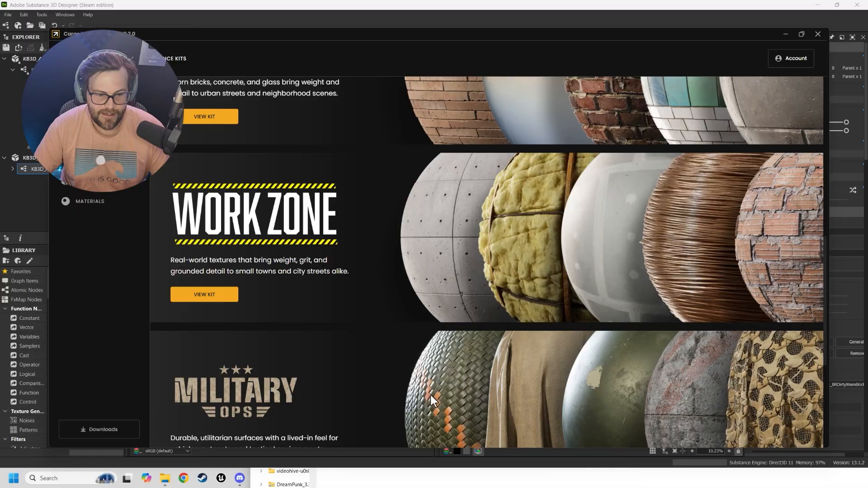
pyautogui.scroll(3)
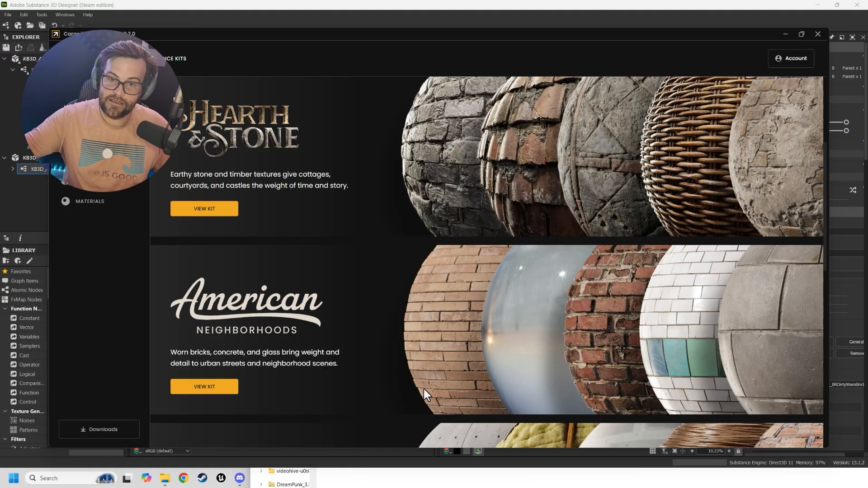
pyautogui.moveTo(233, 18)
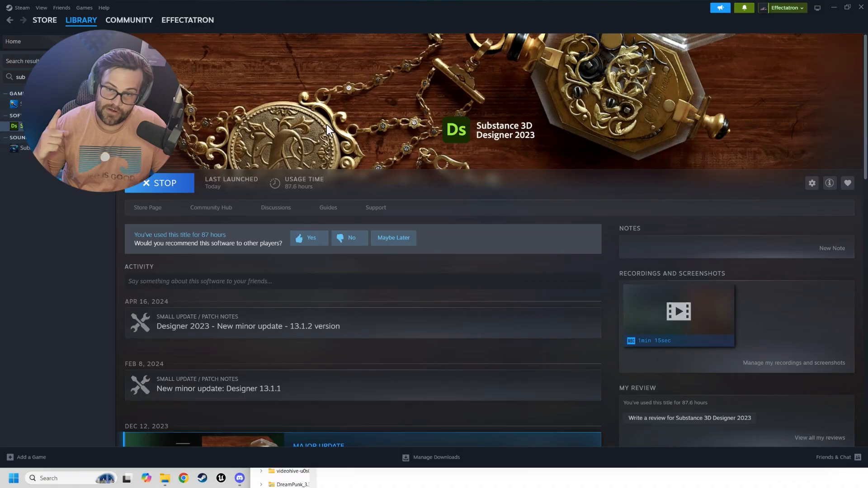
pyautogui.click(147, 207)
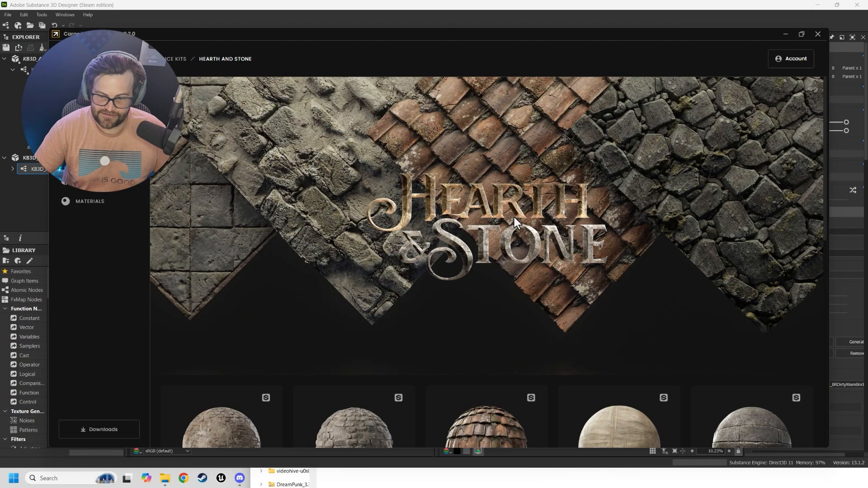
# - Show the Large Block Stone Floor material with its import format choices listed
pyautogui.scroll(-3)
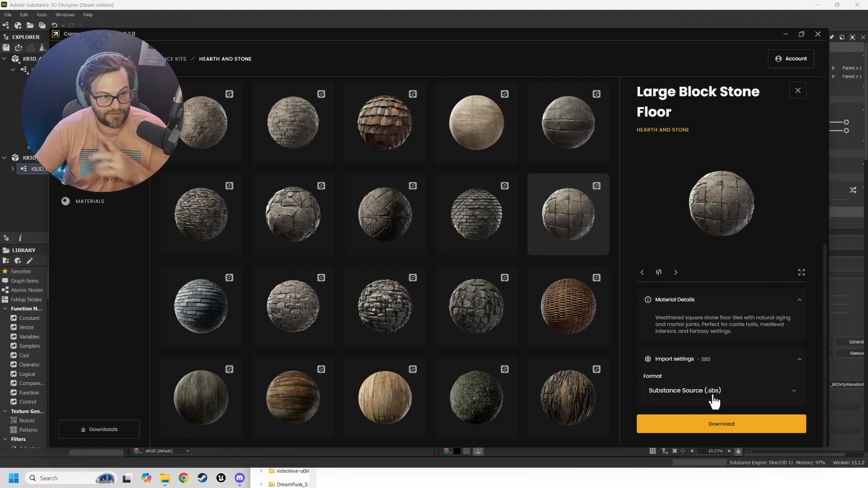
pyautogui.click(721, 391)
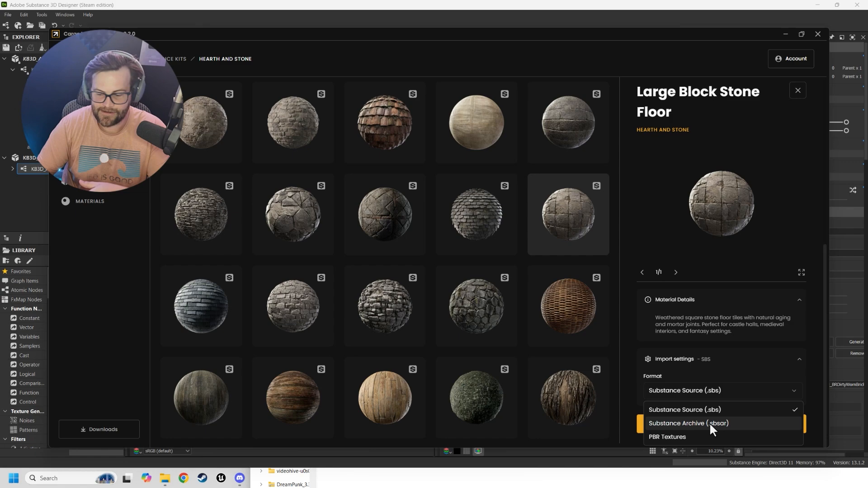
pyautogui.moveTo(686, 442)
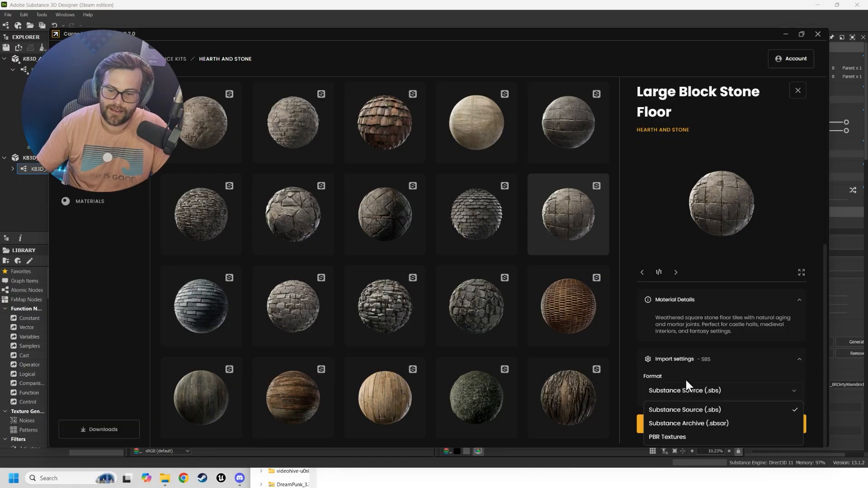
pyautogui.moveTo(503, 61)
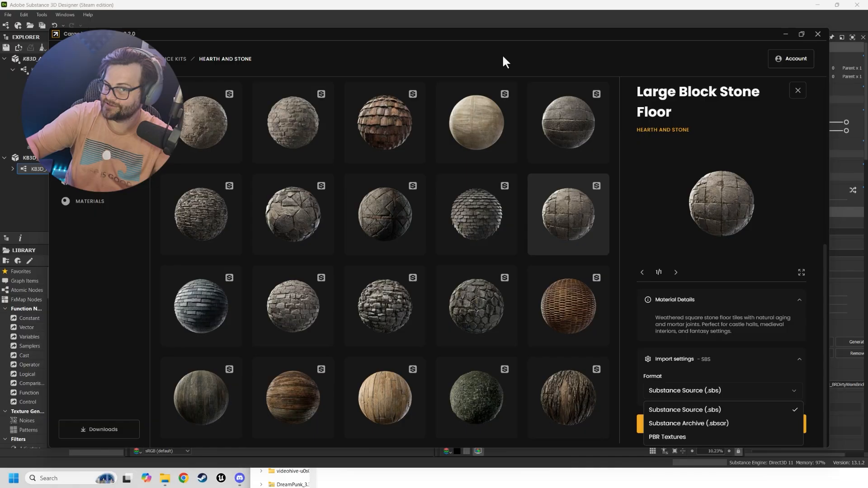
pyautogui.moveTo(272, 157)
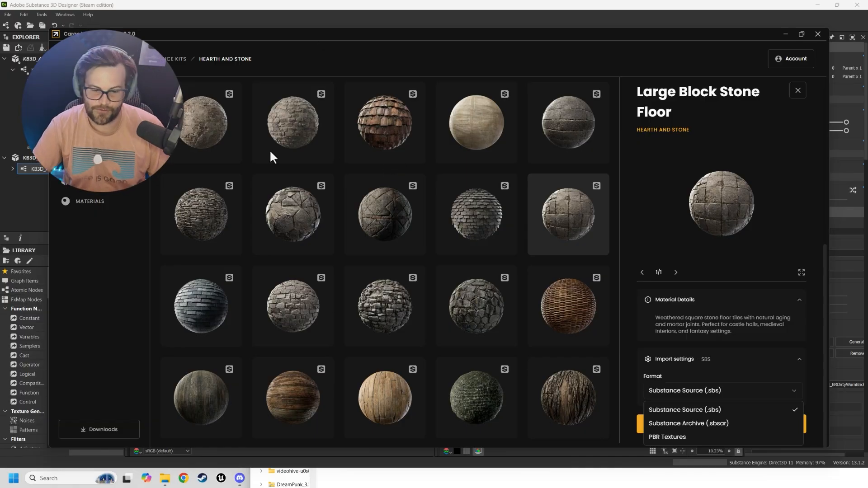
pyautogui.moveTo(695, 46)
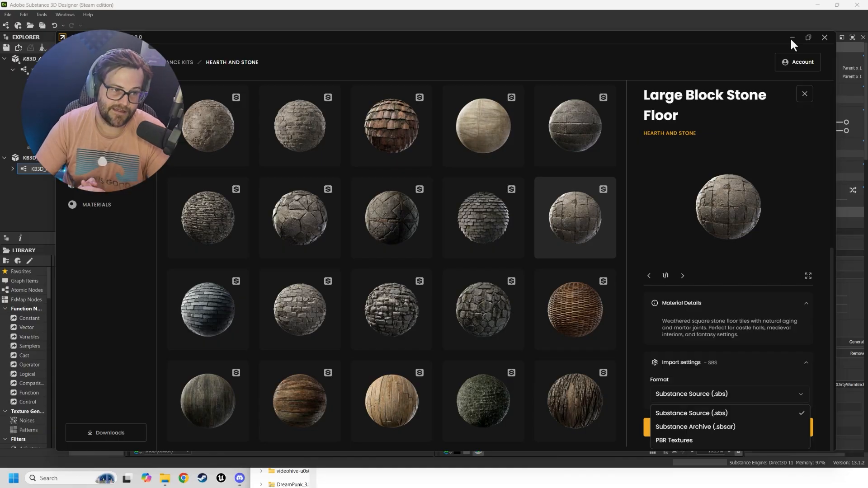
pyautogui.moveTo(577, 109)
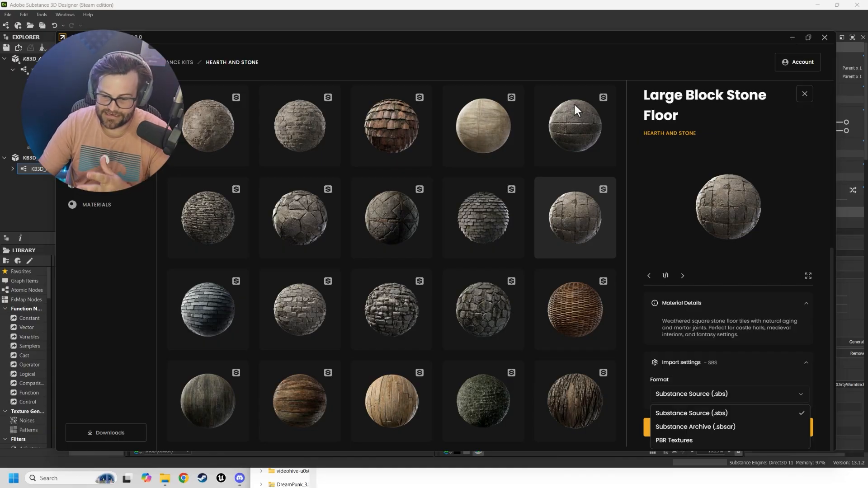
# - Keep Substance Source (.sbs) as the Large Block Stone Floor import format
pyautogui.click(690, 412)
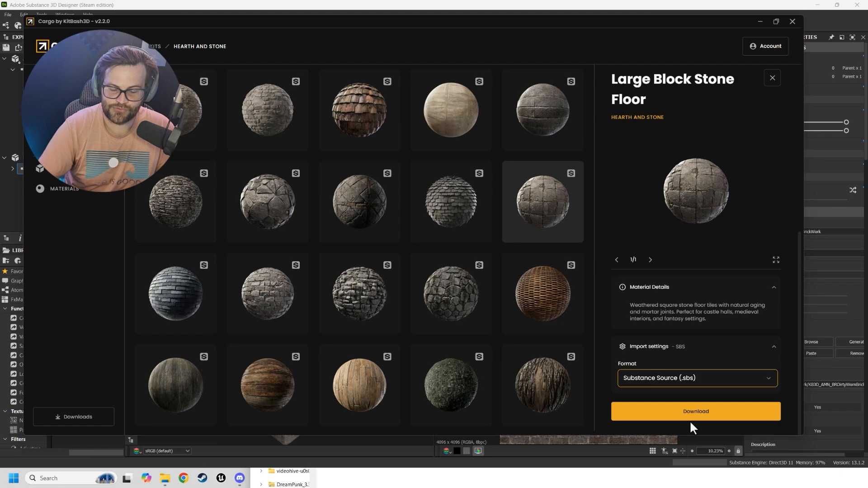
pyautogui.moveTo(450, 110)
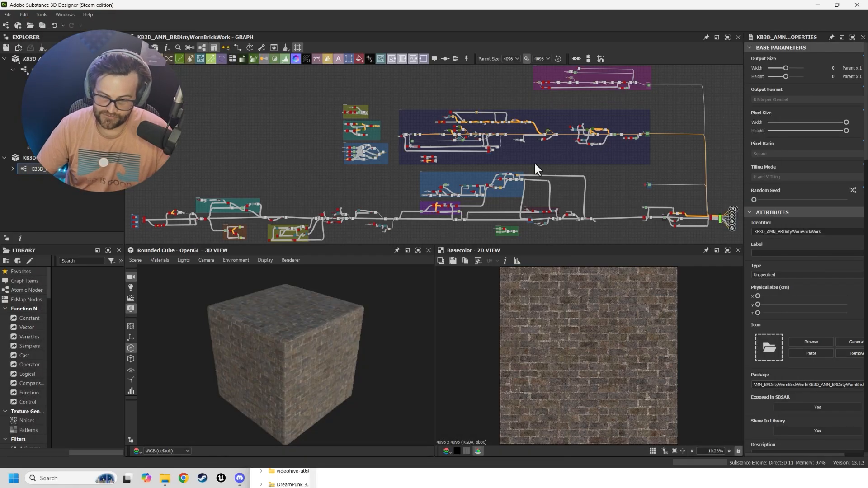
pyautogui.moveTo(433, 160)
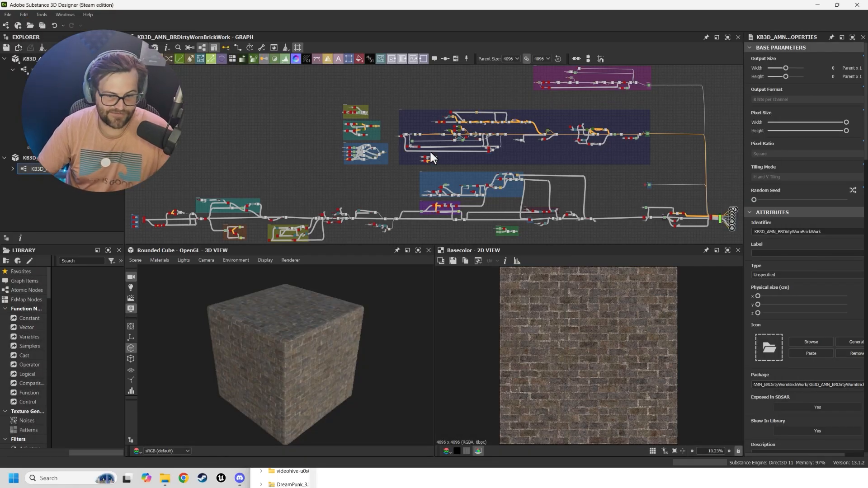
pyautogui.moveTo(686, 214)
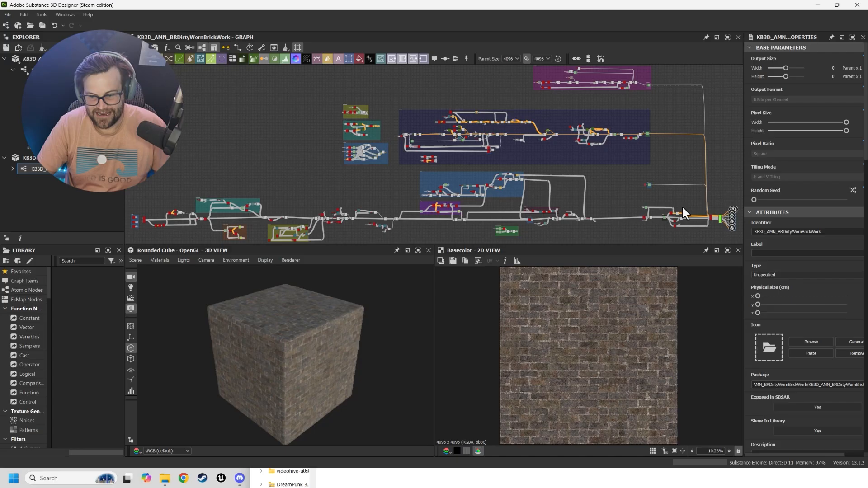
pyautogui.moveTo(445, 165)
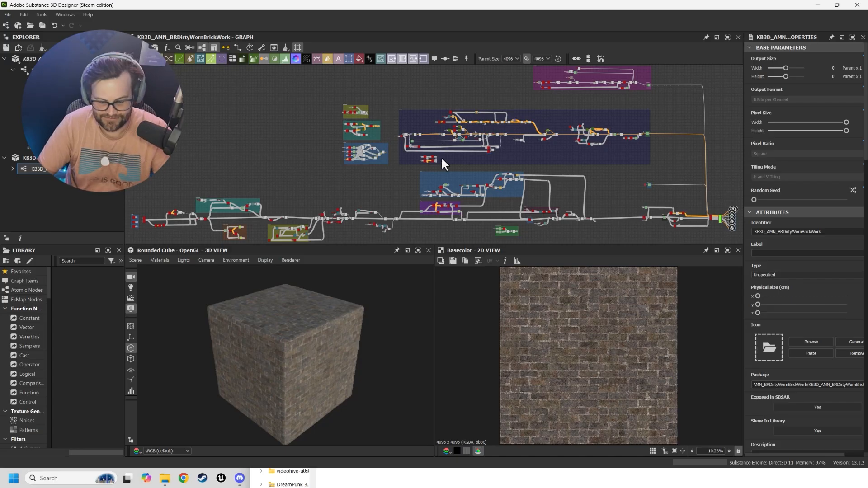
pyautogui.click(164, 478)
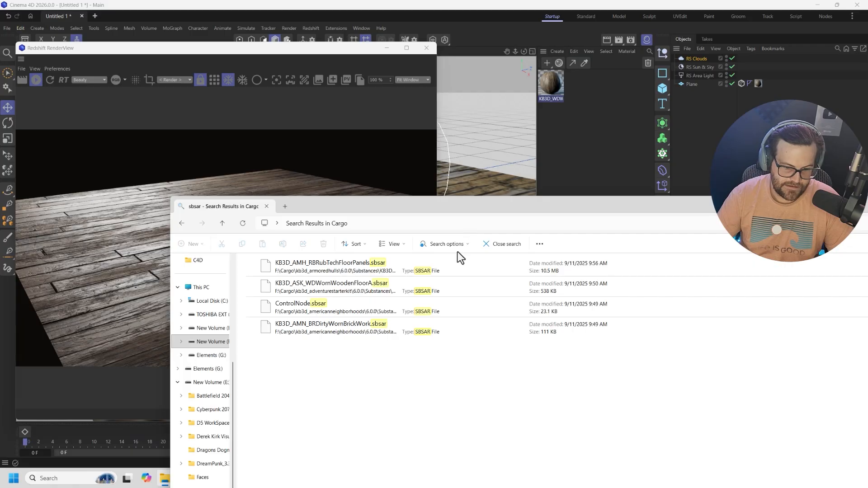
# - Import KB3D_AMH_RBRubTechFloorPanels.sbsar into the Material Manager beside the wooden floor
pyautogui.click(332, 266)
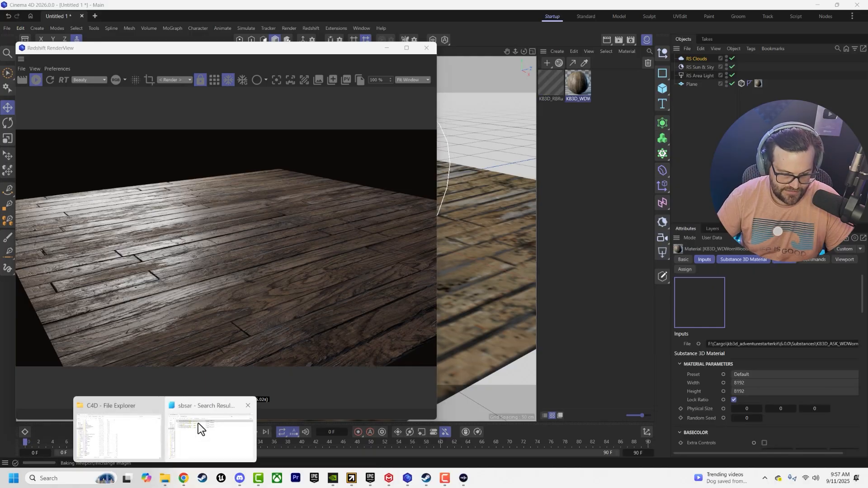
# - Bring back the File Explorer search results holding the Substance .sbsar files
pyautogui.click(211, 429)
pyautogui.write('2')
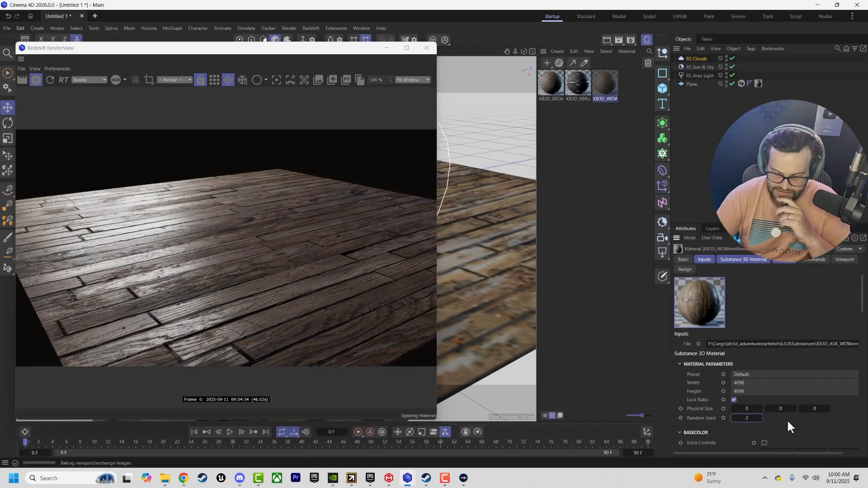
pyautogui.moveTo(654, 399)
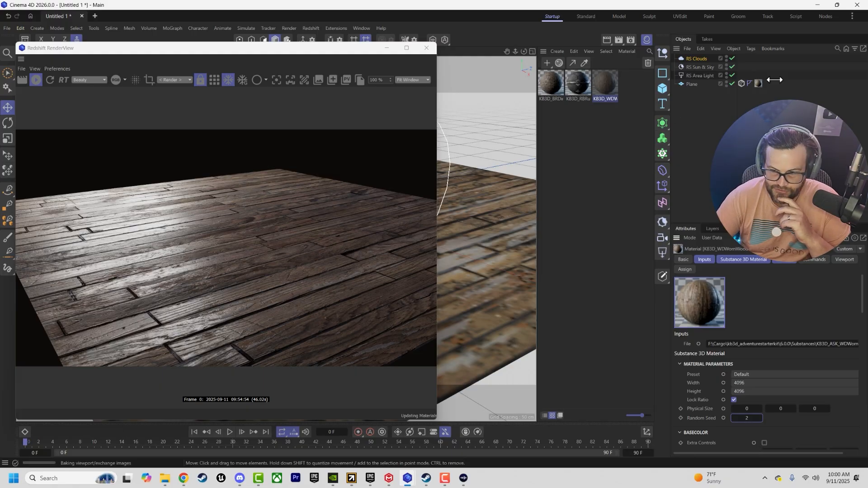
pyautogui.moveTo(286, 280)
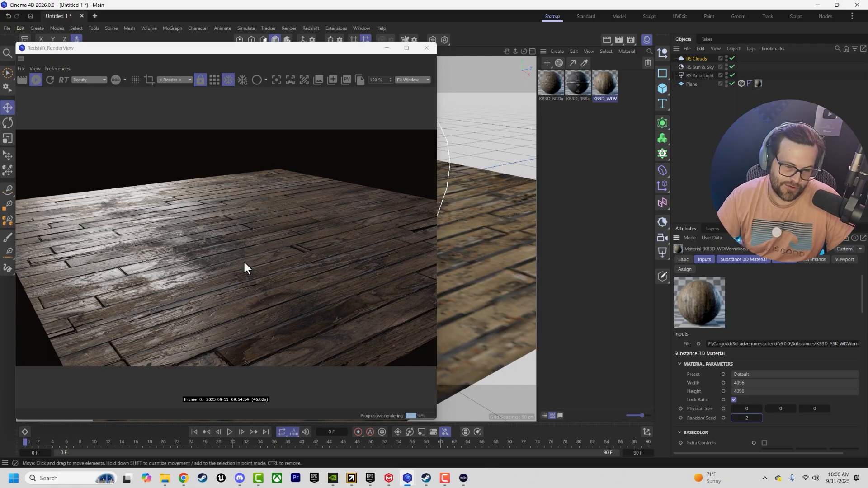
pyautogui.moveTo(254, 282)
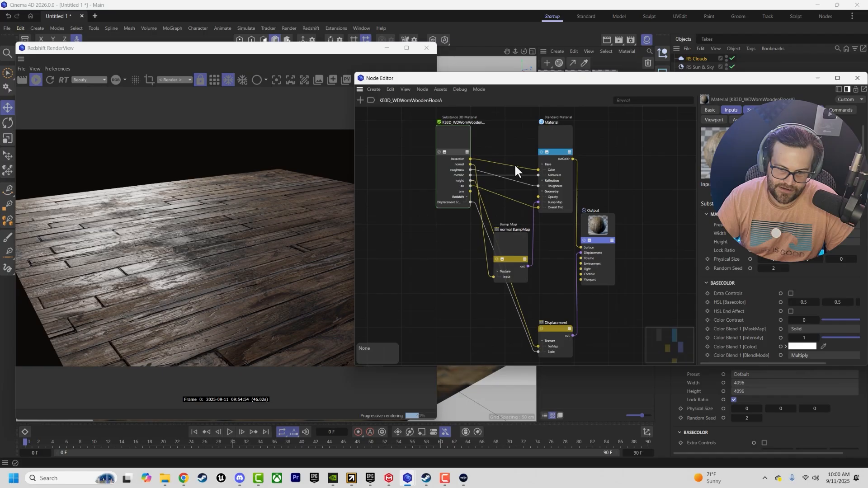
pyautogui.click(424, 185)
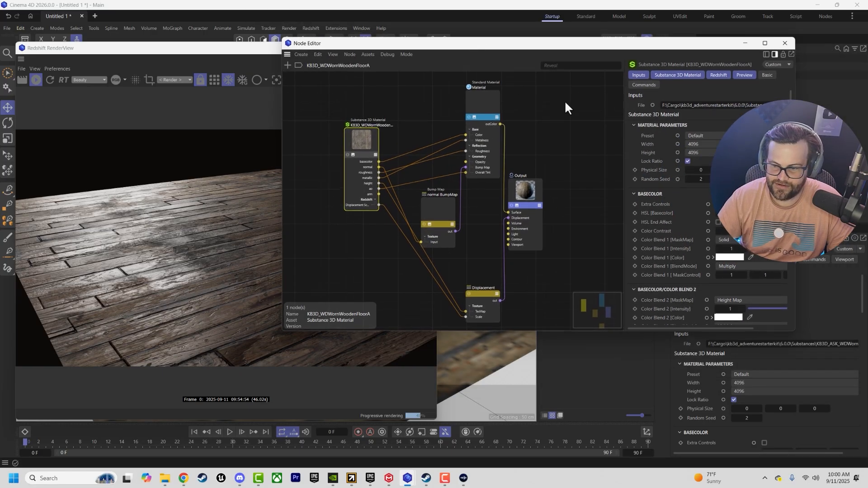
pyautogui.click(694, 144)
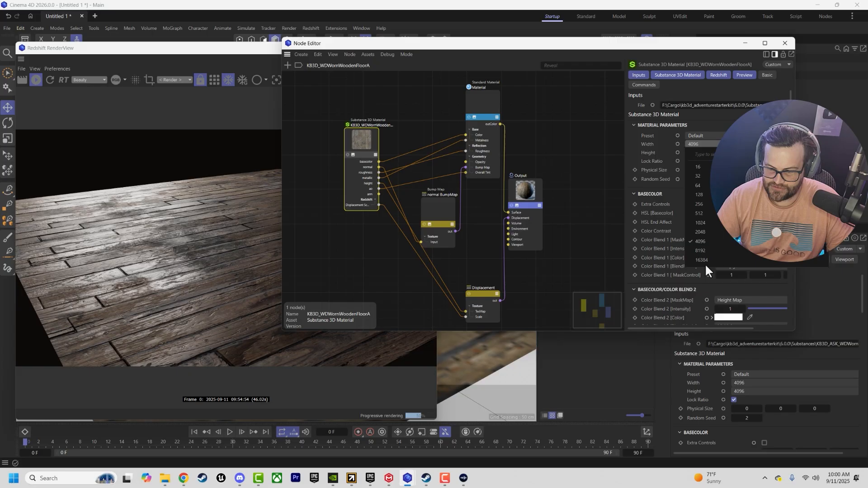
pyautogui.click(700, 240)
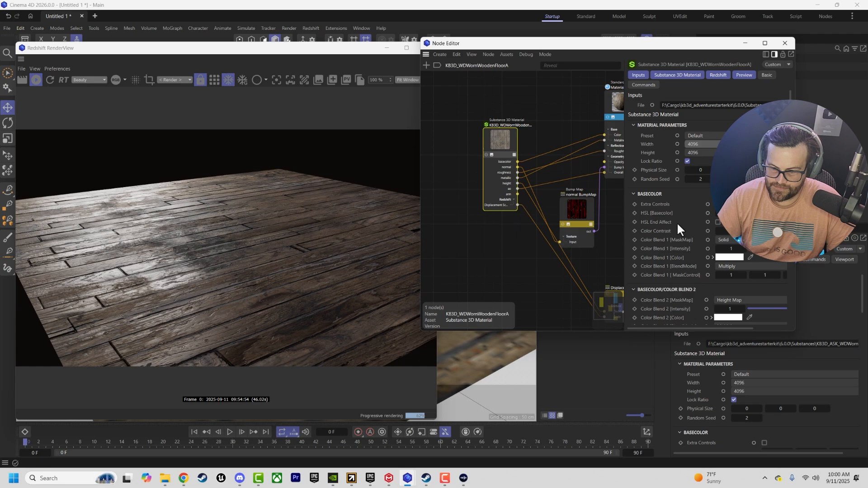
pyautogui.scroll(-3)
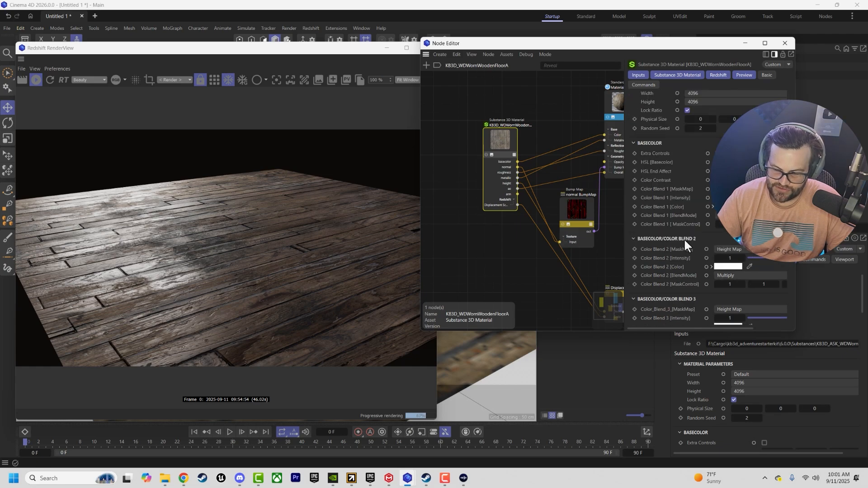
pyautogui.scroll(-3)
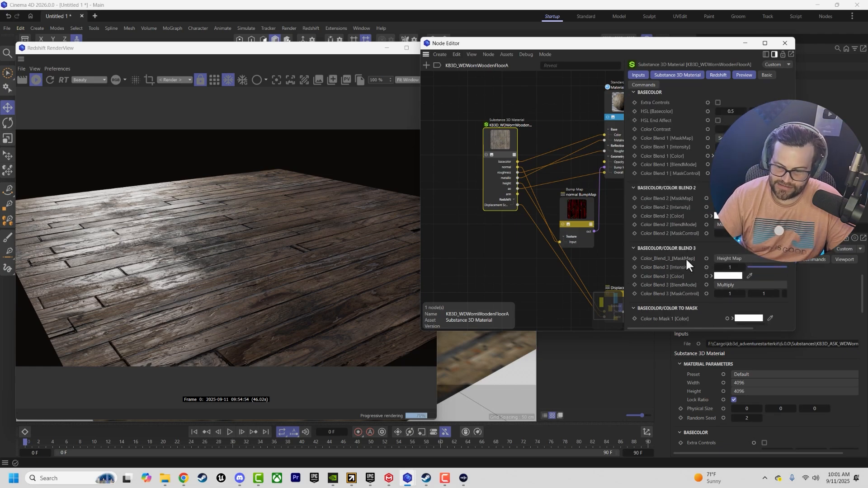
pyautogui.scroll(-3)
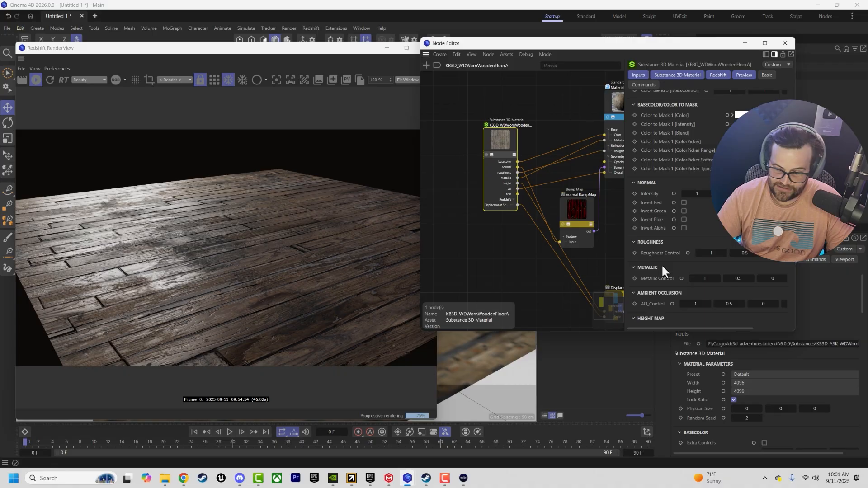
pyautogui.scroll(-3)
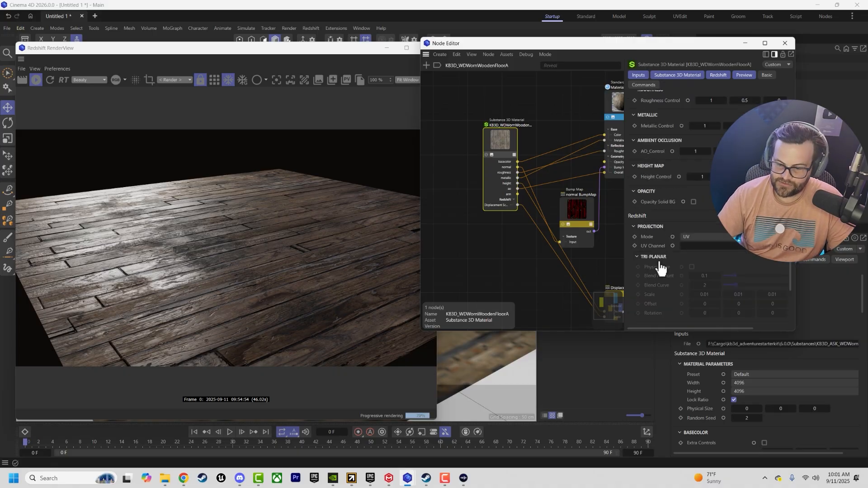
pyautogui.scroll(3)
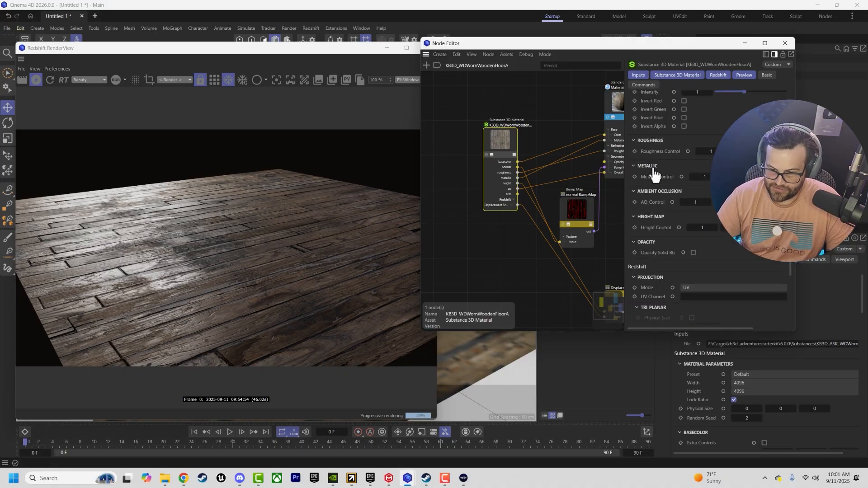
pyautogui.scroll(-3)
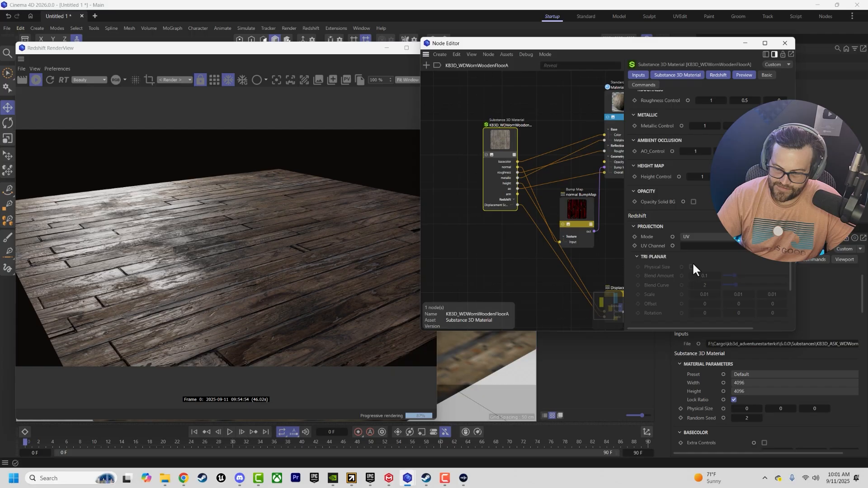
pyautogui.scroll(-3)
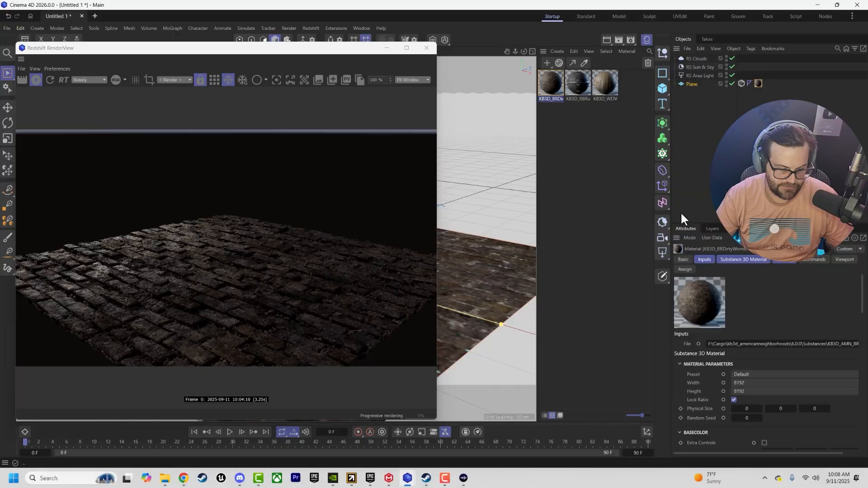
# - Drop the worn brick material's texture width and height from 8192 to 2048
pyautogui.click(738, 383)
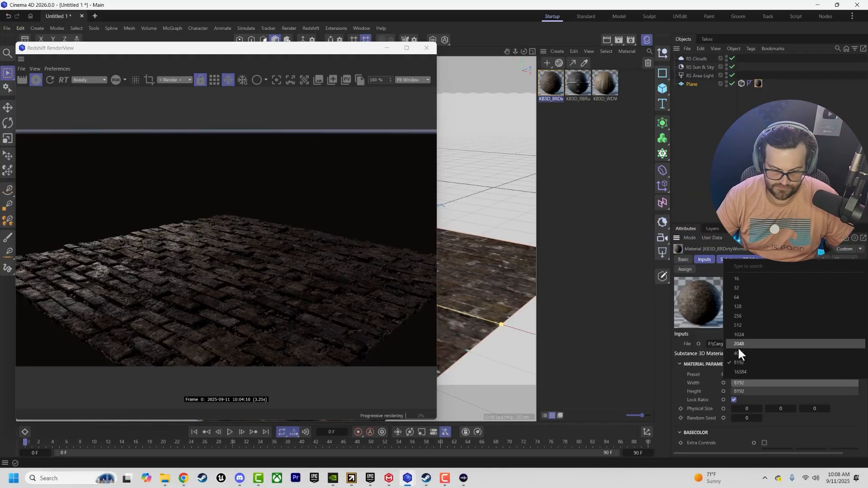
pyautogui.click(741, 344)
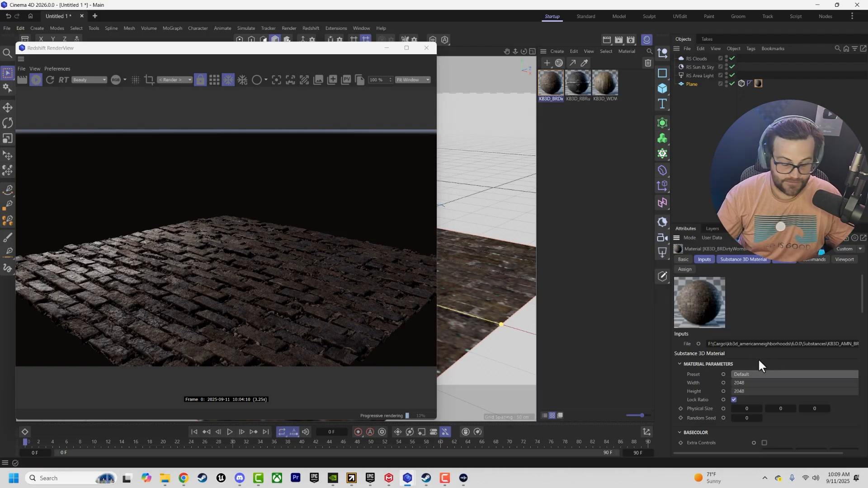
# - Raise the brick material's Random Seed from 0 to 2 for a new brick layout
pyautogui.click(747, 418)
pyautogui.write('1')
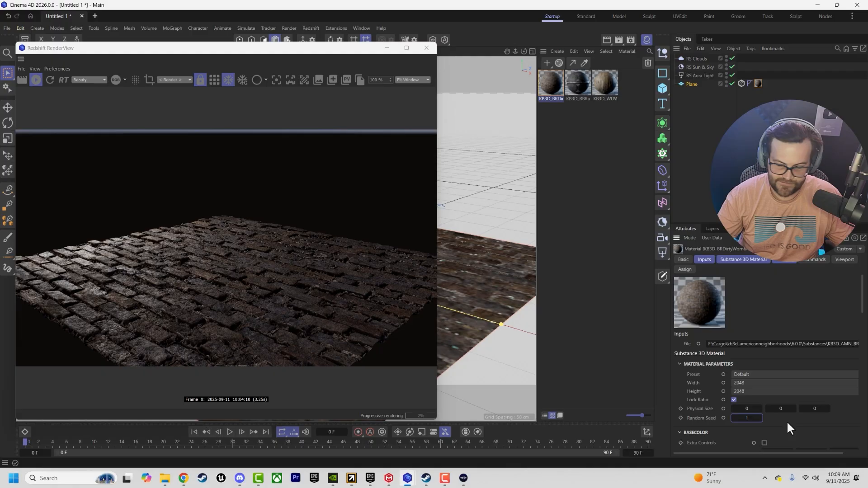
pyautogui.click(746, 418)
pyautogui.write('2')
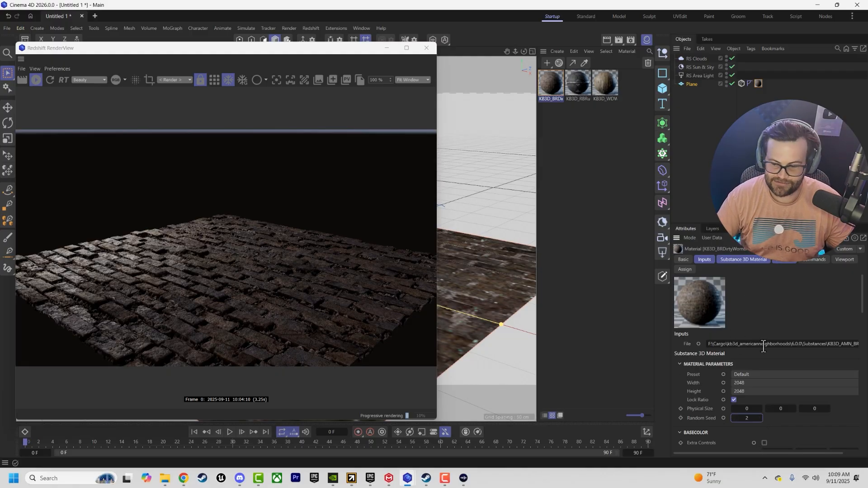
pyautogui.moveTo(769, 331)
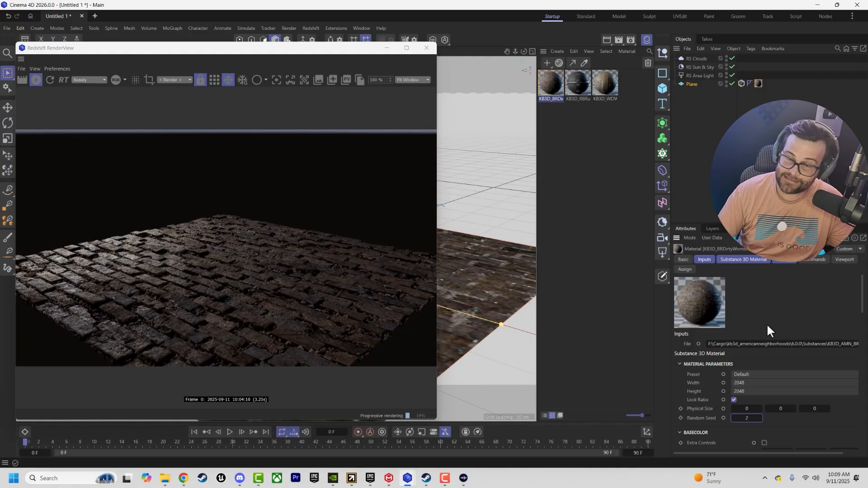
pyautogui.scroll(-3)
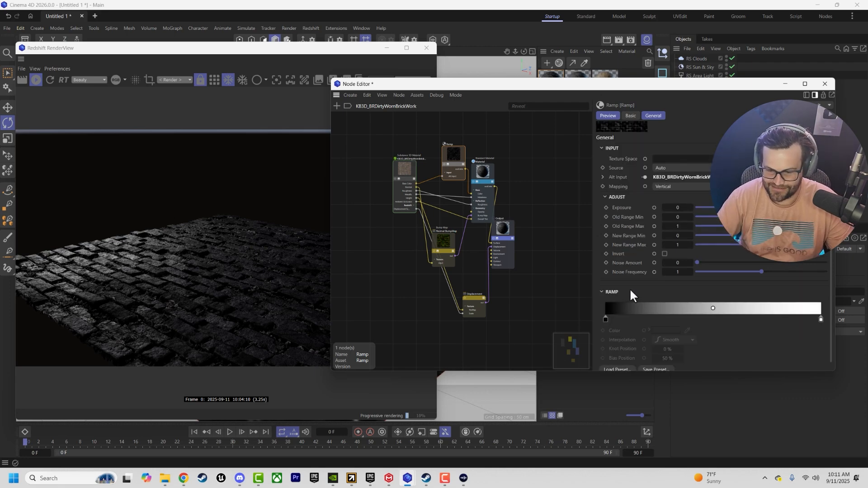
pyautogui.moveTo(788, 335)
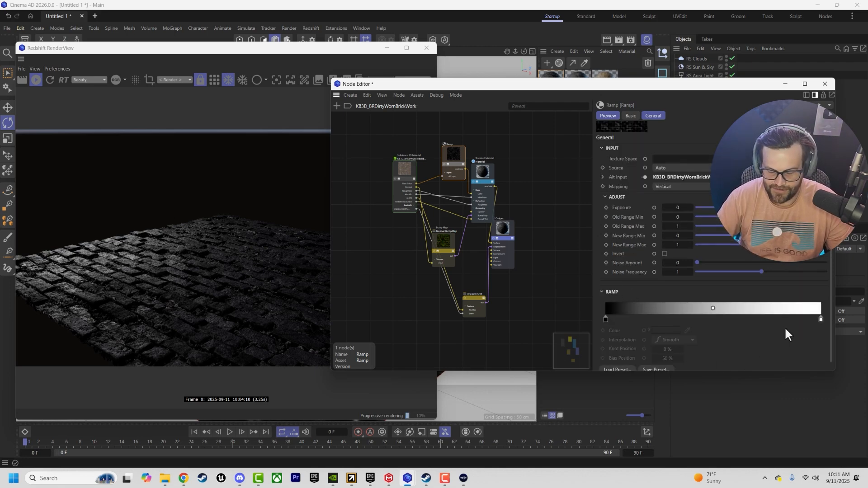
pyautogui.moveTo(775, 348)
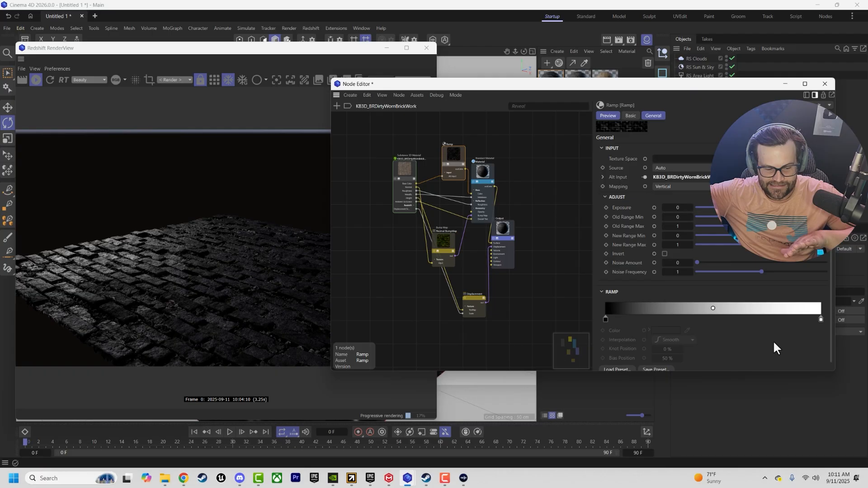
pyautogui.moveTo(751, 347)
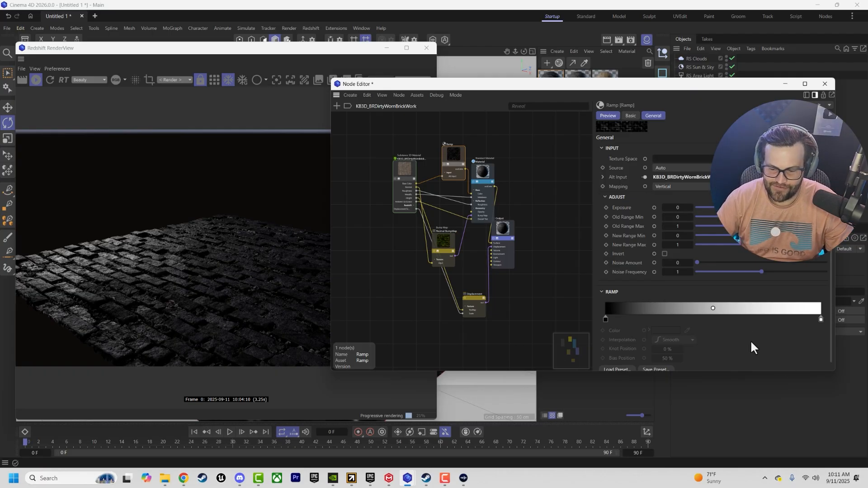
pyautogui.moveTo(727, 302)
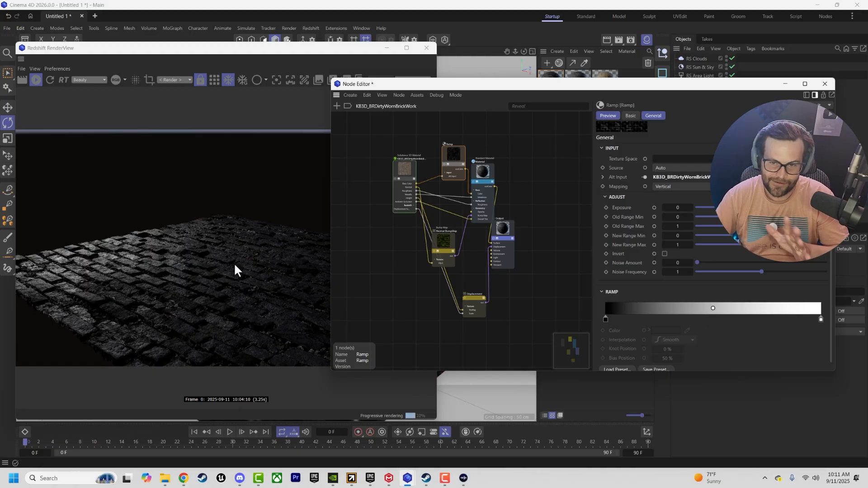
pyautogui.moveTo(255, 316)
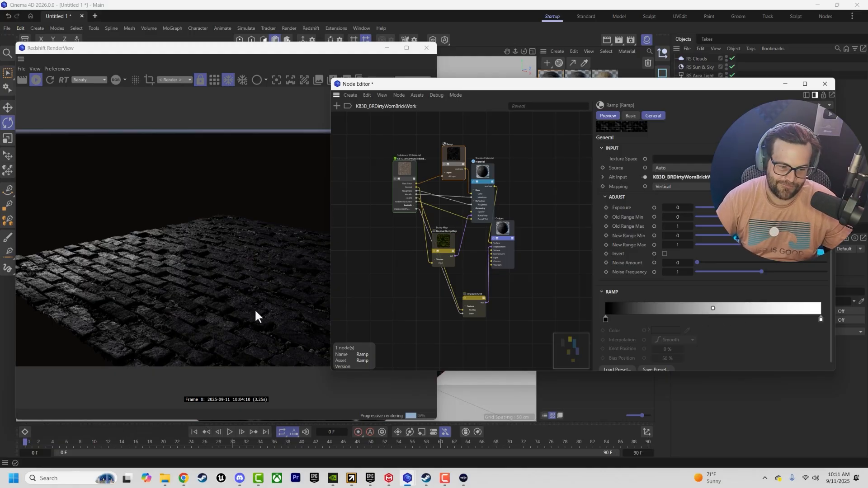
pyautogui.moveTo(283, 327)
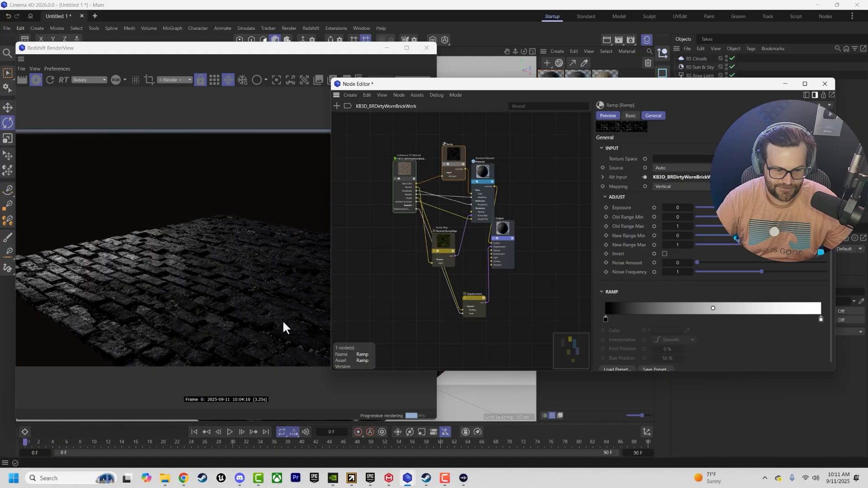
pyautogui.moveTo(631, 342)
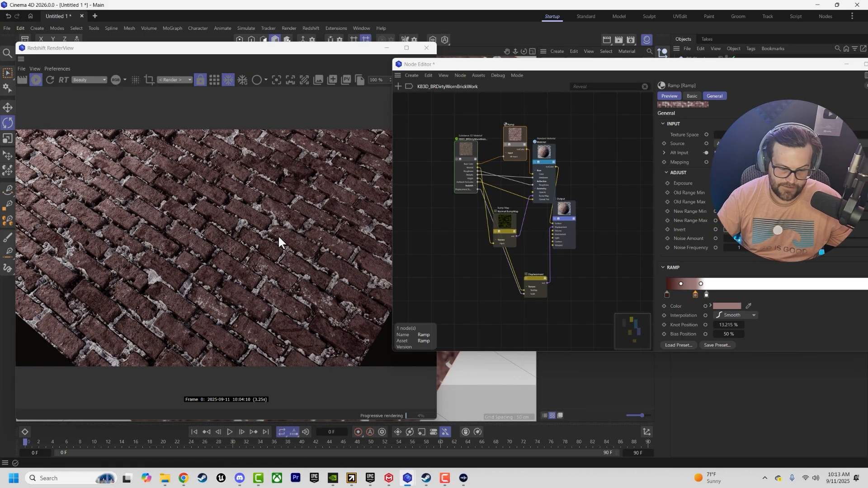
pyautogui.moveTo(156, 171)
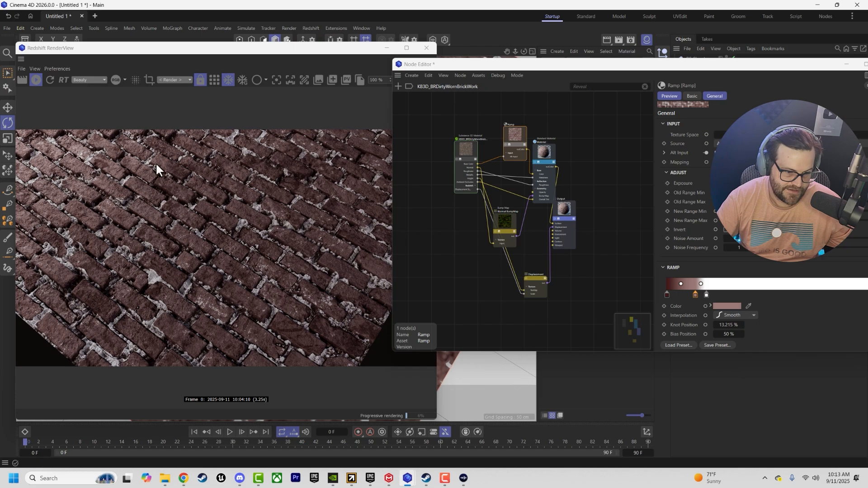
pyautogui.moveTo(199, 205)
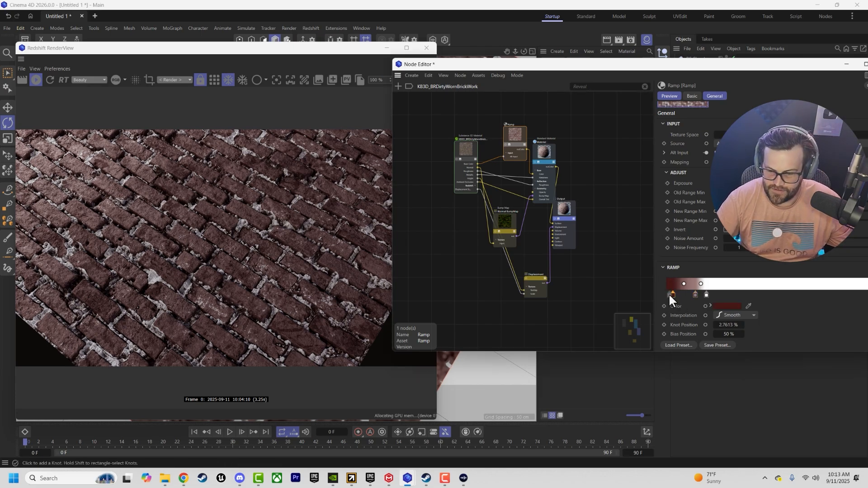
# - Set ramp knots to dark red and whitewashed white for the brick colours
pyautogui.click(670, 283)
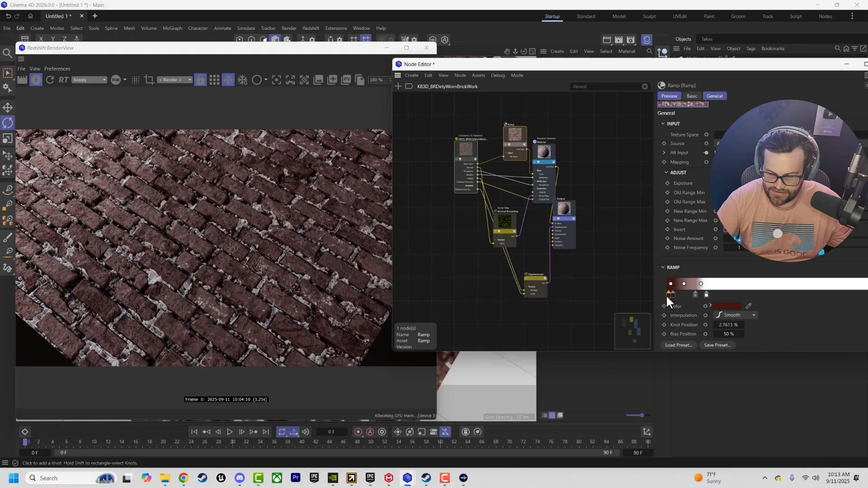
pyautogui.doubleClick(728, 307)
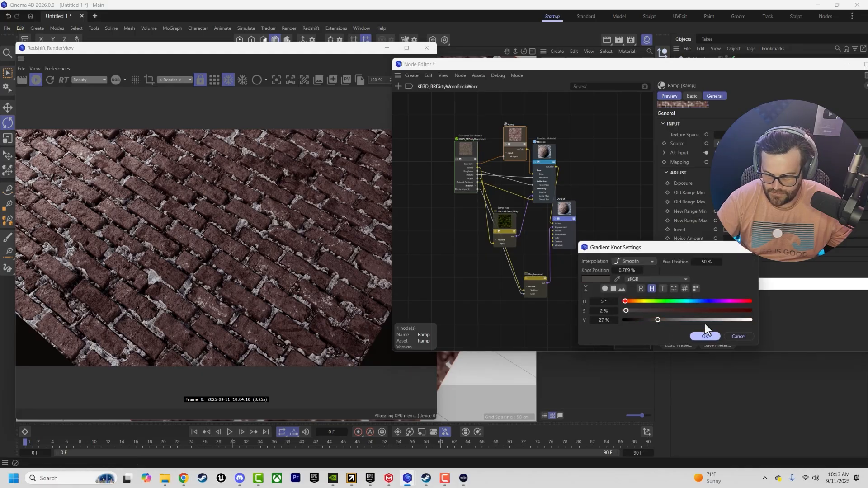
pyautogui.click(705, 336)
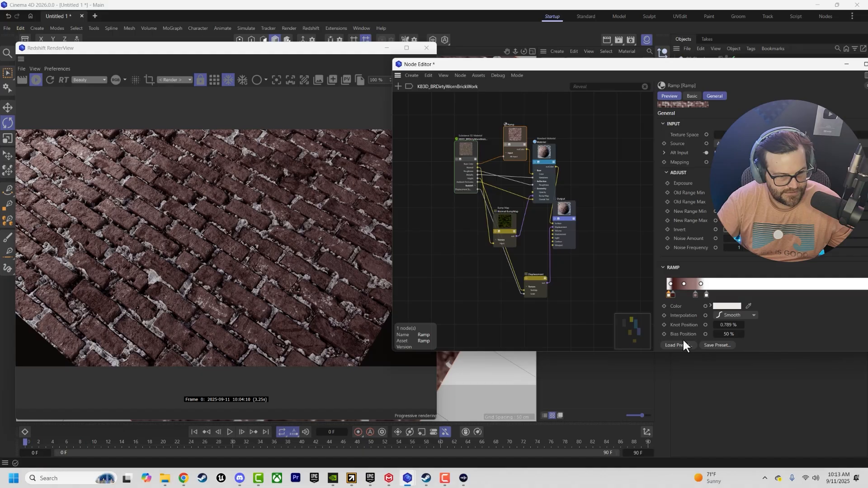
pyautogui.click(670, 283)
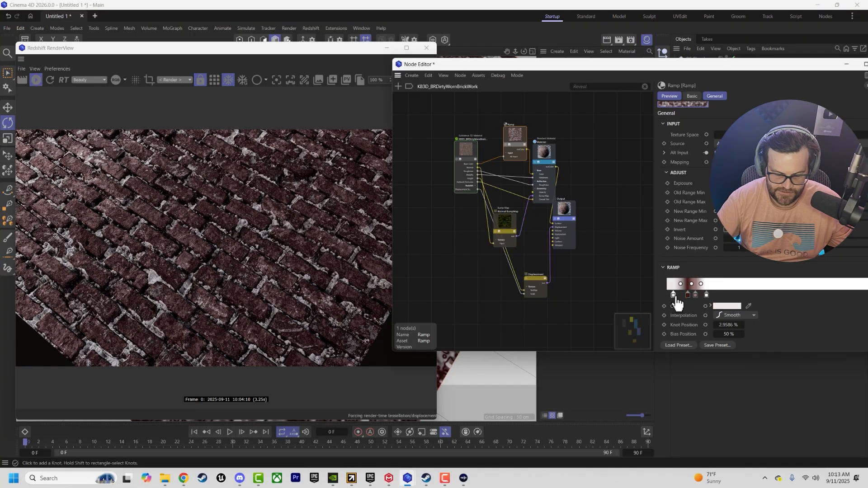
pyautogui.moveTo(674, 305)
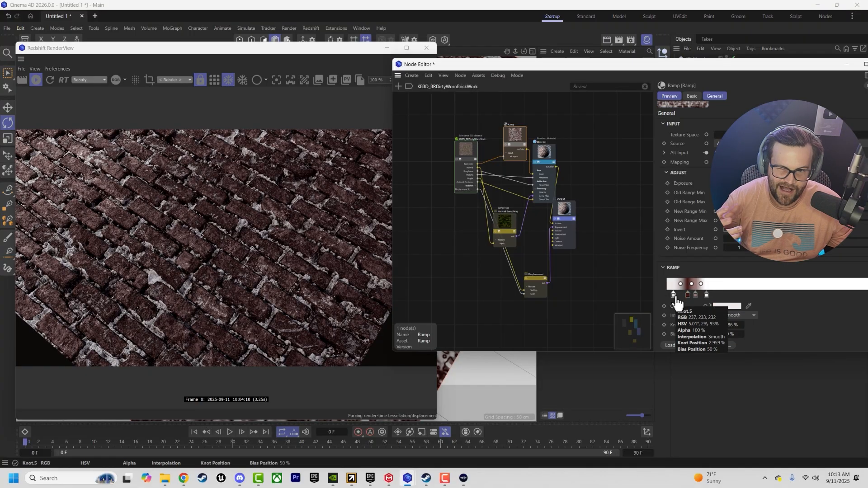
pyautogui.click(686, 294)
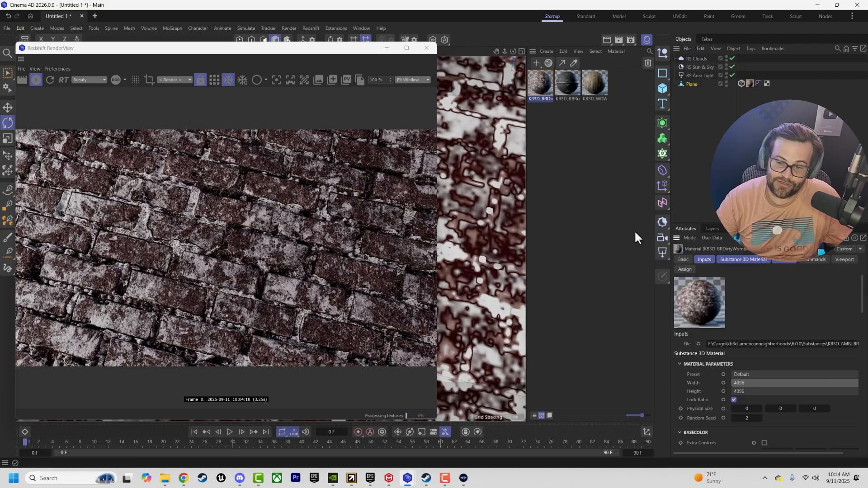
pyautogui.moveTo(496, 251)
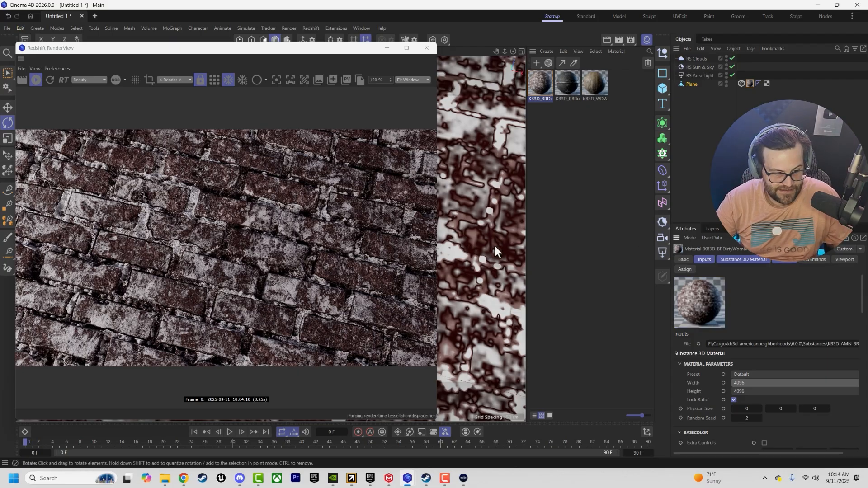